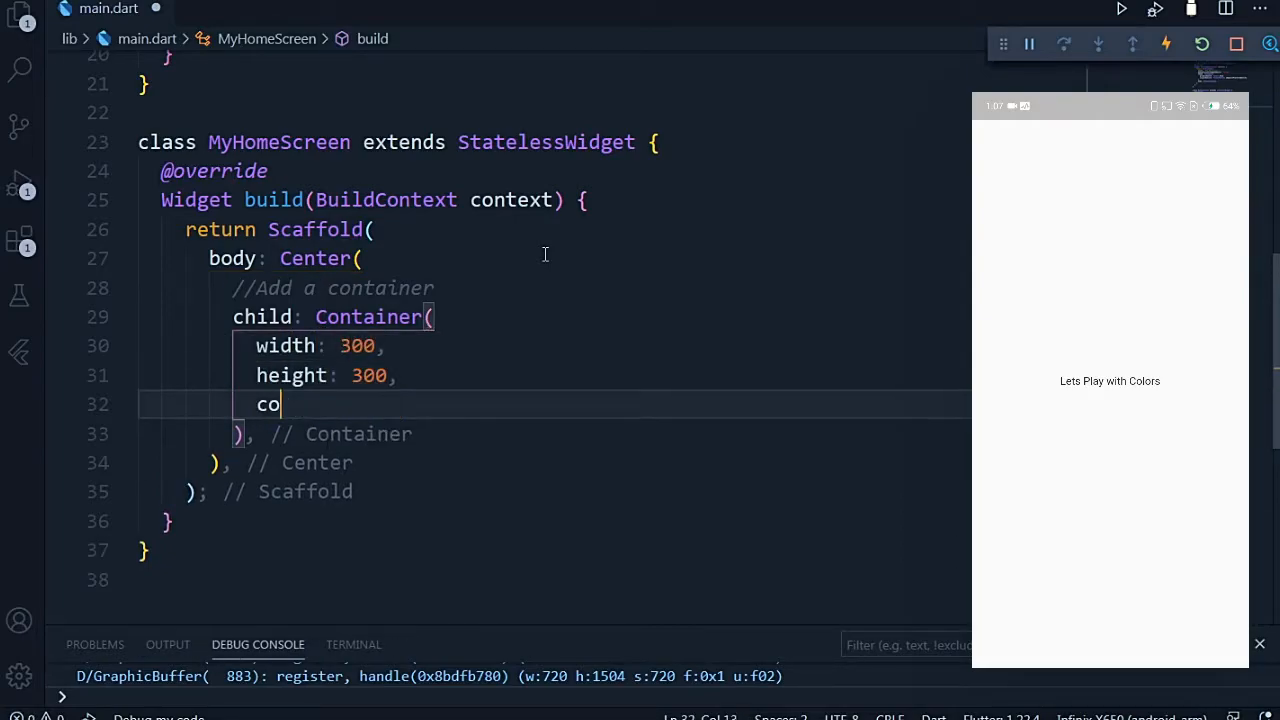
# Replace the Container's Colors.amber colour with Color(0xff…) using the 0xff prefix.
pyautogui.write('lor: Colors.amber')
pyautogui.write('//Now replacing it with an hex color')
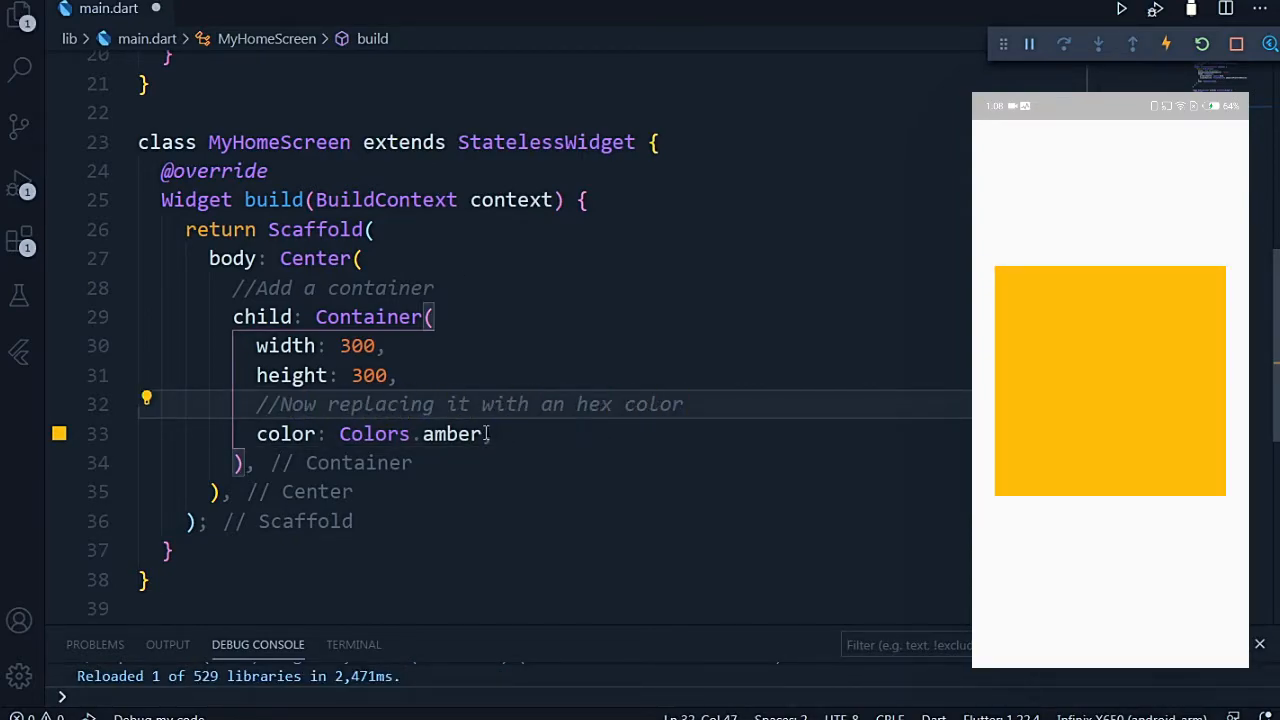
pyautogui.write('Color(),')
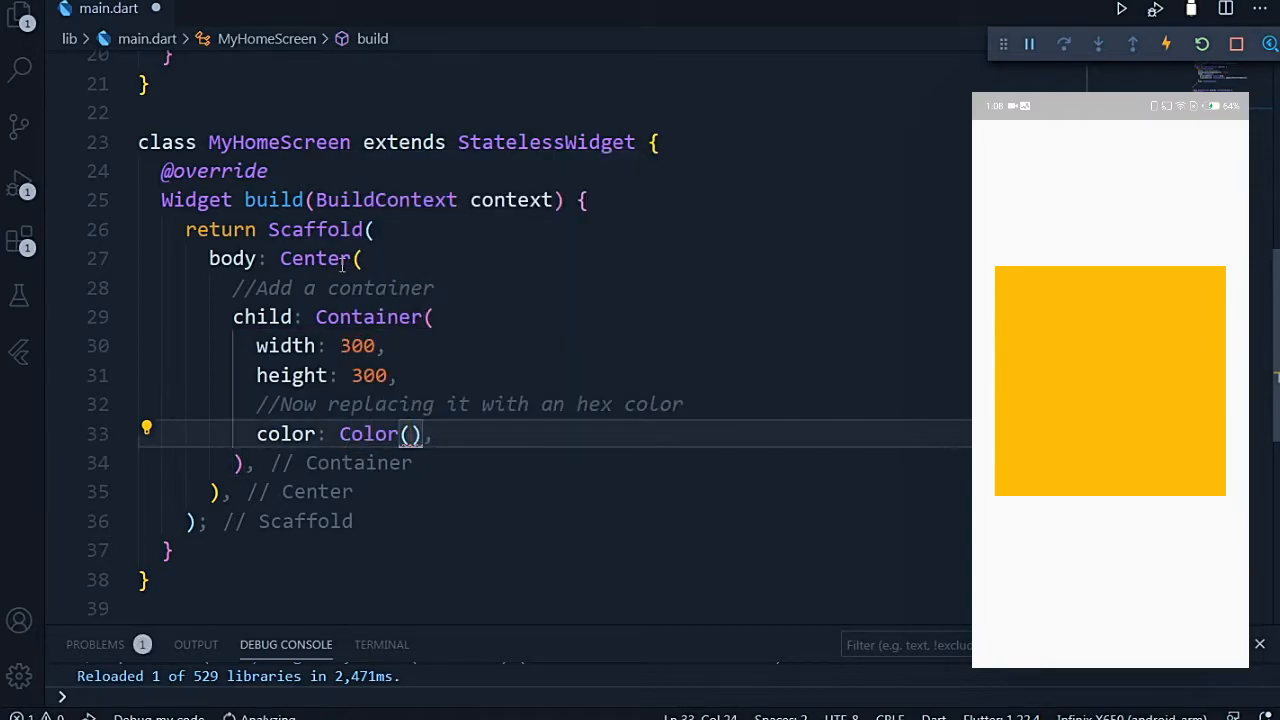
pyautogui.write('0xf')
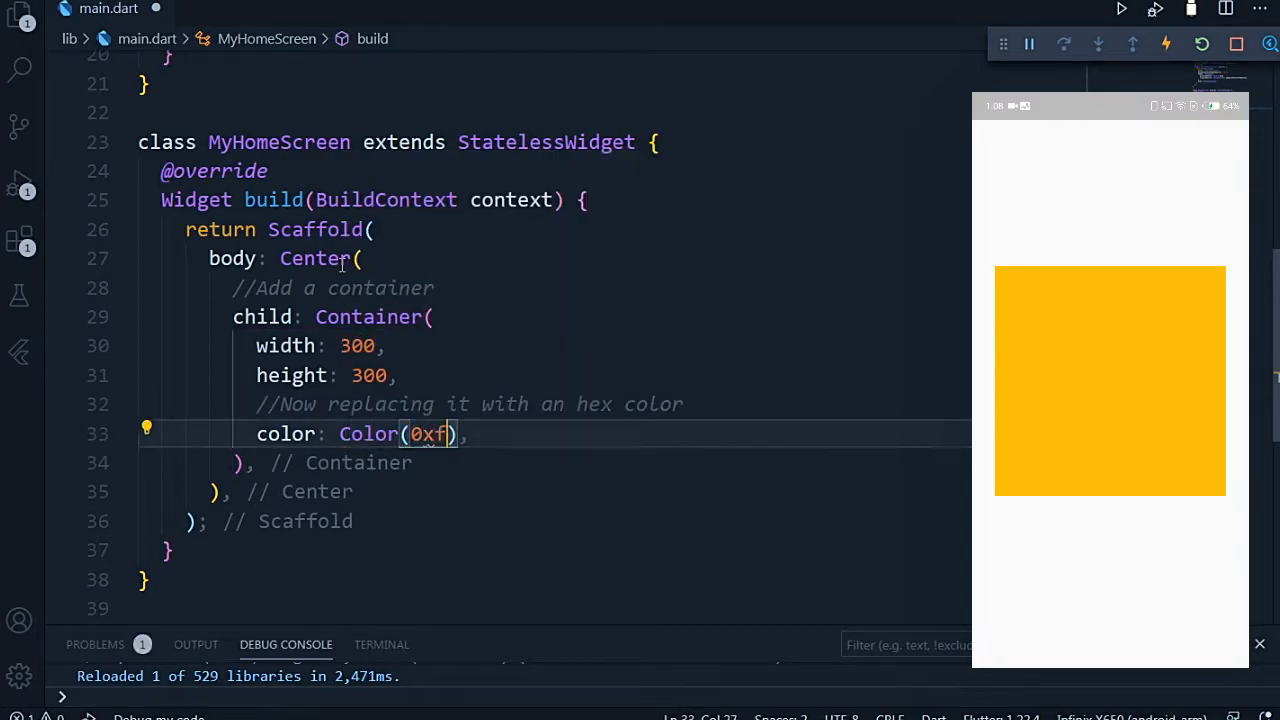
pyautogui.write('f')
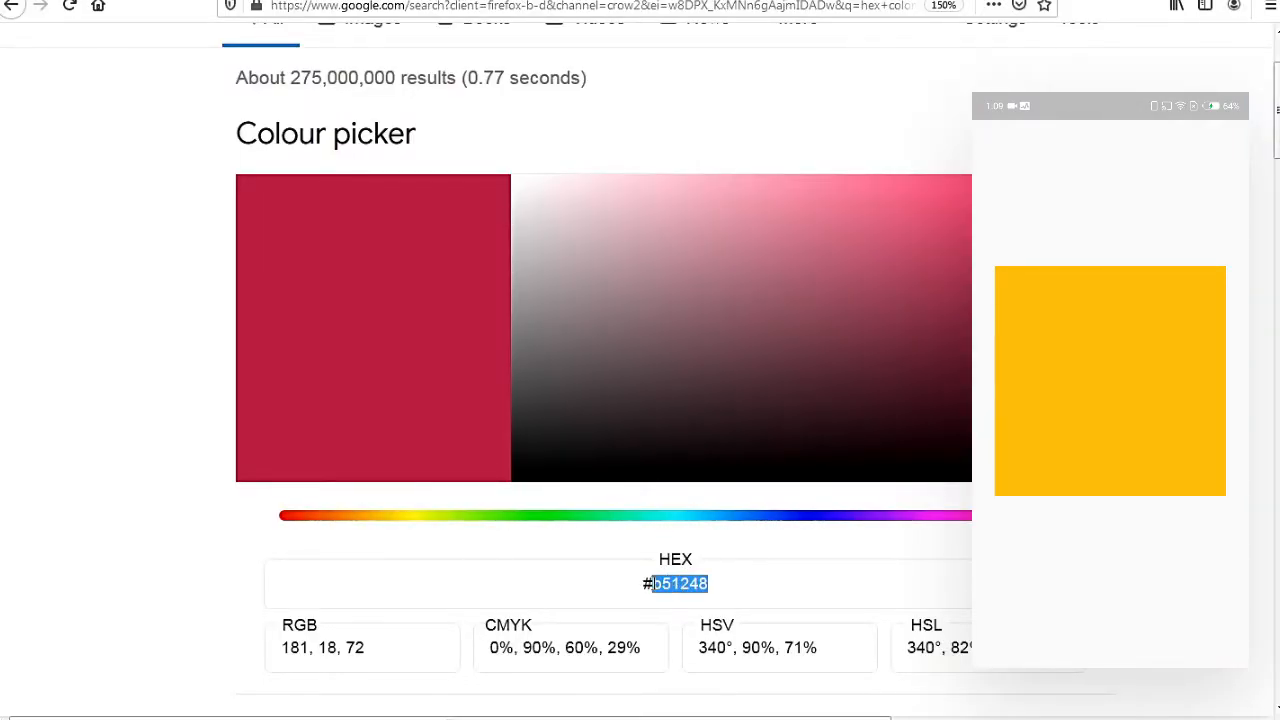
# Copy the crimson hex code b51248 from Google's colour picker HEX field.
pyautogui.tripleClick(674, 583)
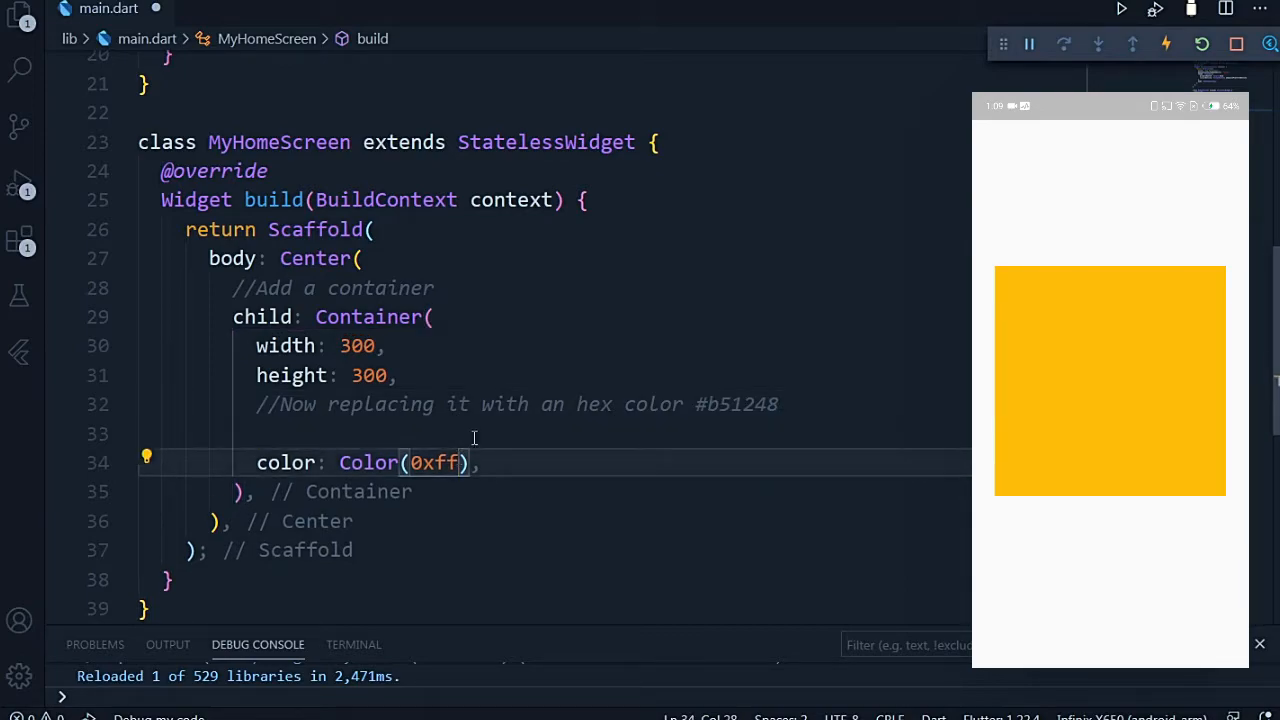
# Comment that 0xff prefixes every hex colour and # is removed, then append b51248.
pyautogui.click(372, 433)
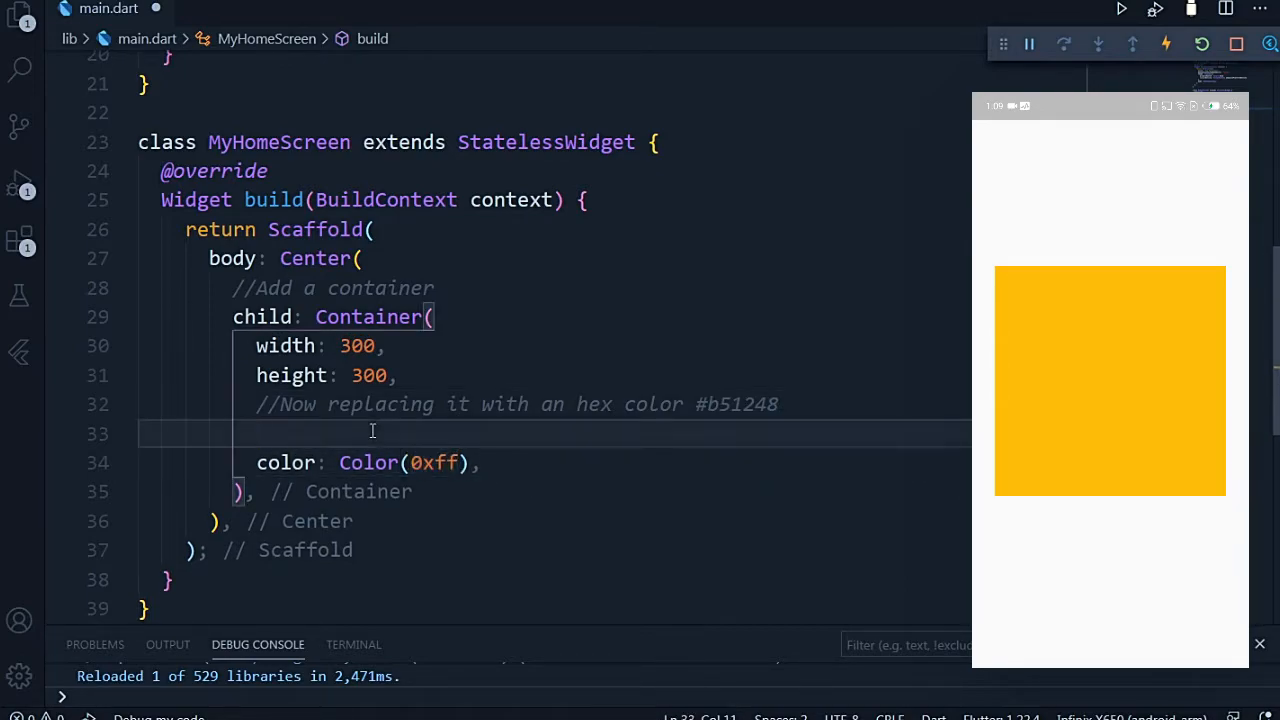
pyautogui.write('//0xff is the')
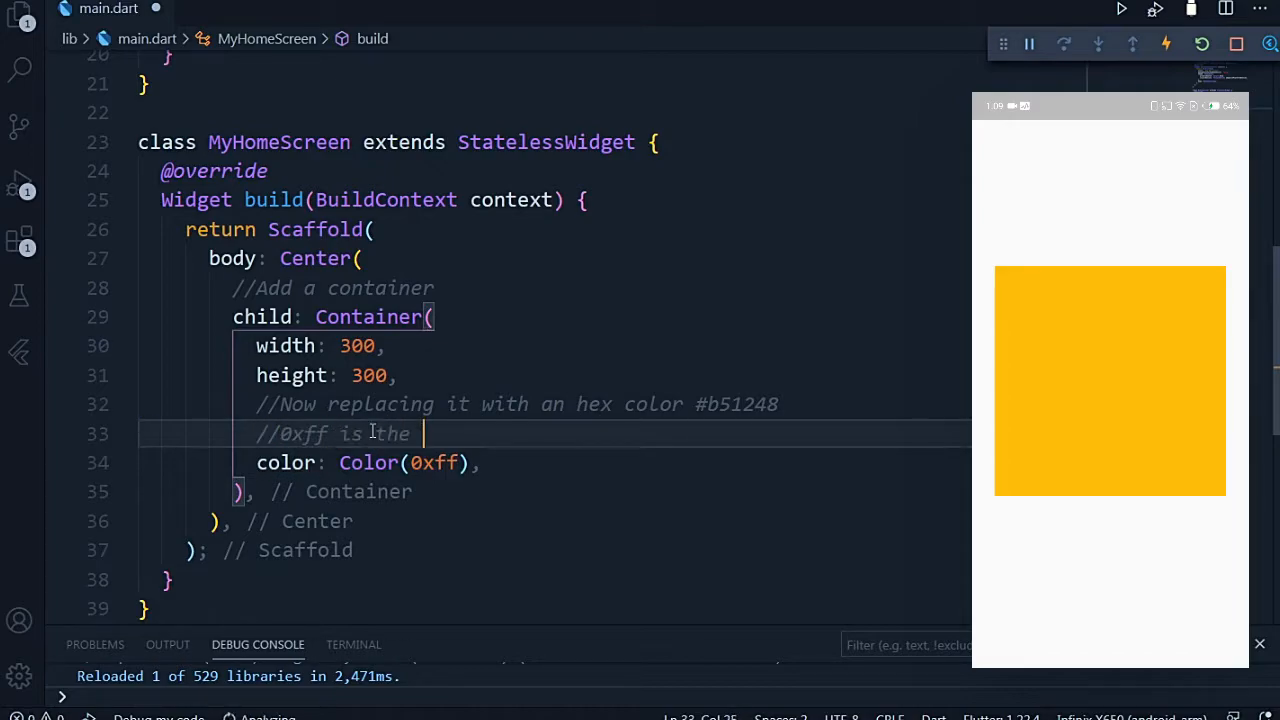
pyautogui.write('prefix of ev')
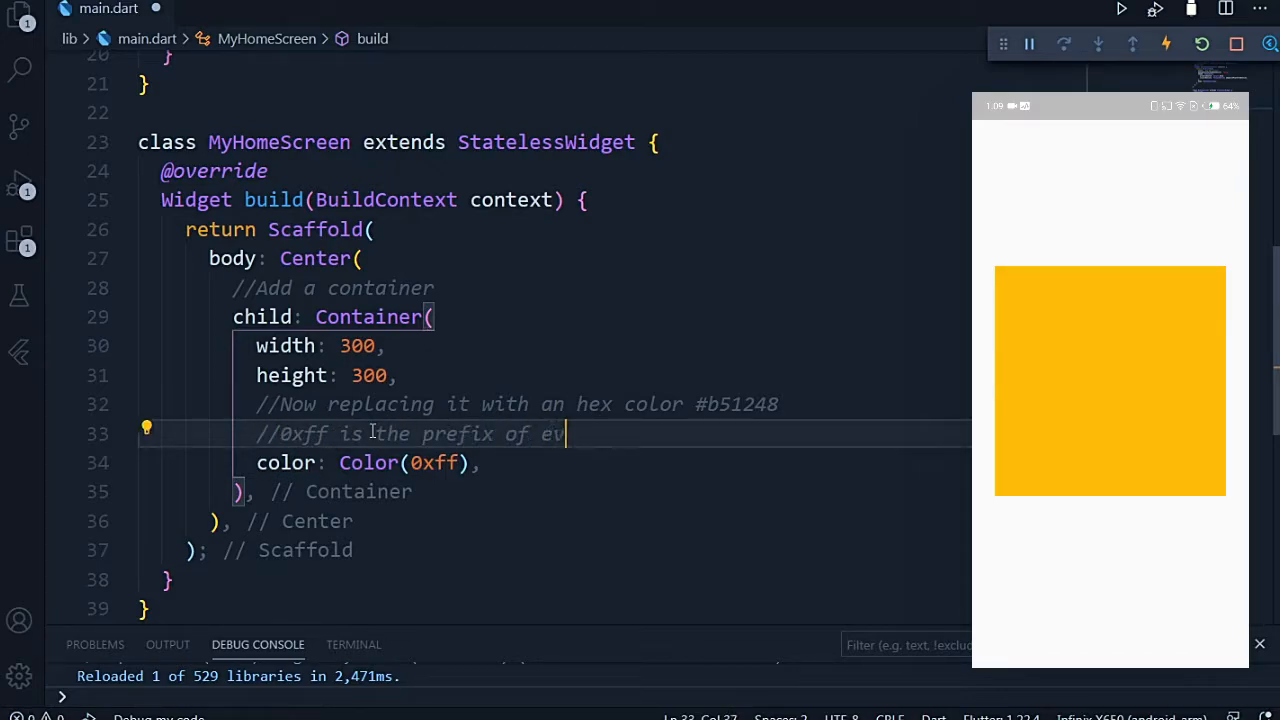
pyautogui.write('ery hex color')
pyautogui.write('// we remove the')
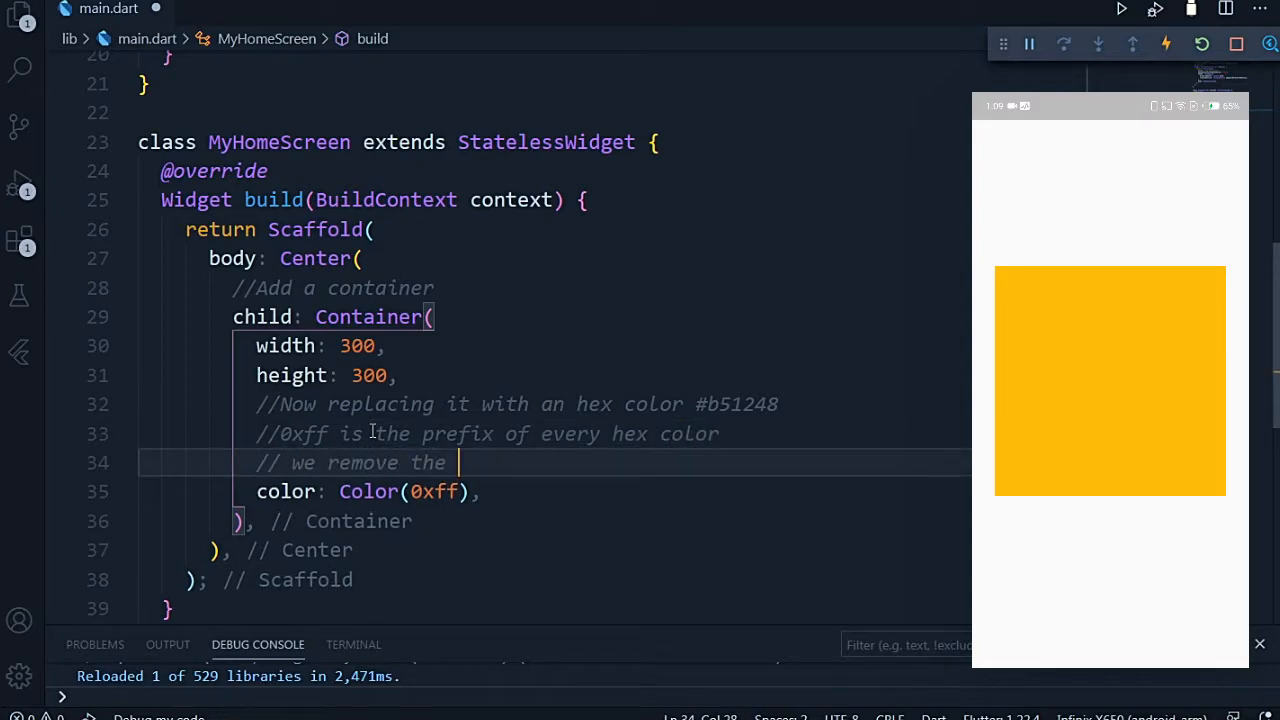
pyautogui.write('# from th hex color')
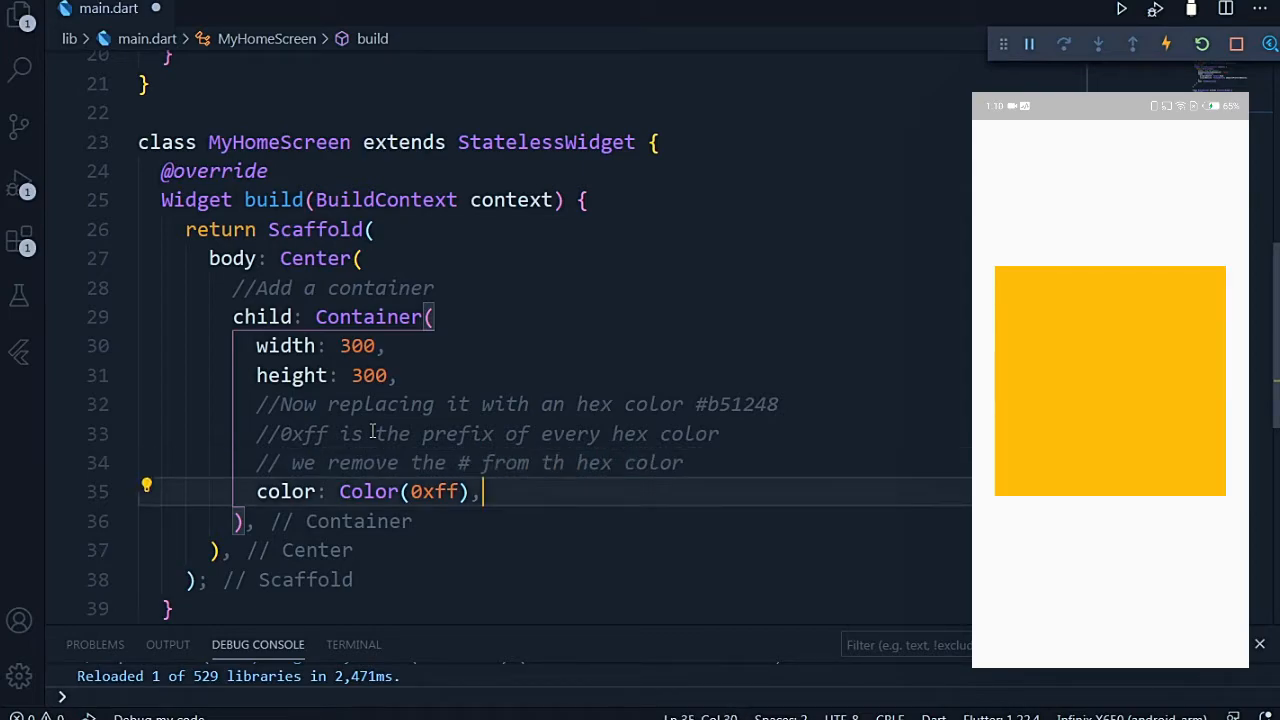
pyautogui.doubleClick(737, 404)
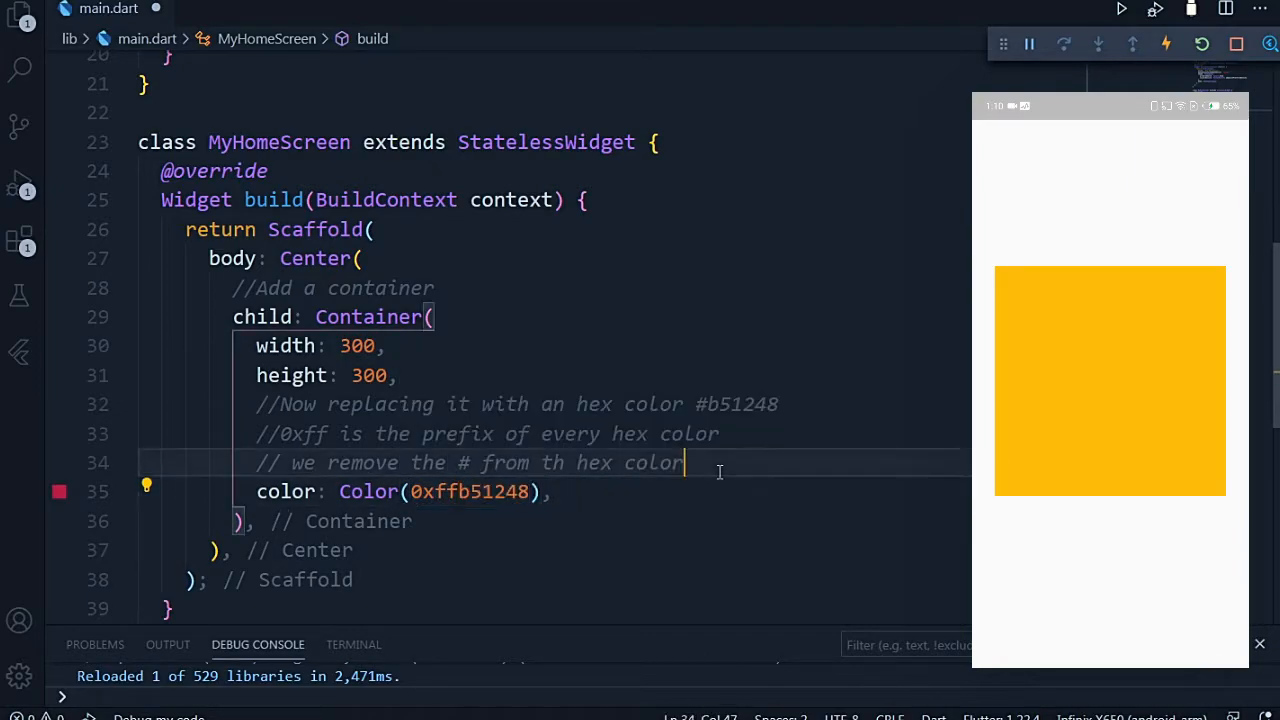
# Add a comment about a useful hexColor function and begin declaring hexColor.
pyautogui.write('Lets see')
pyautogui.write('//Work')
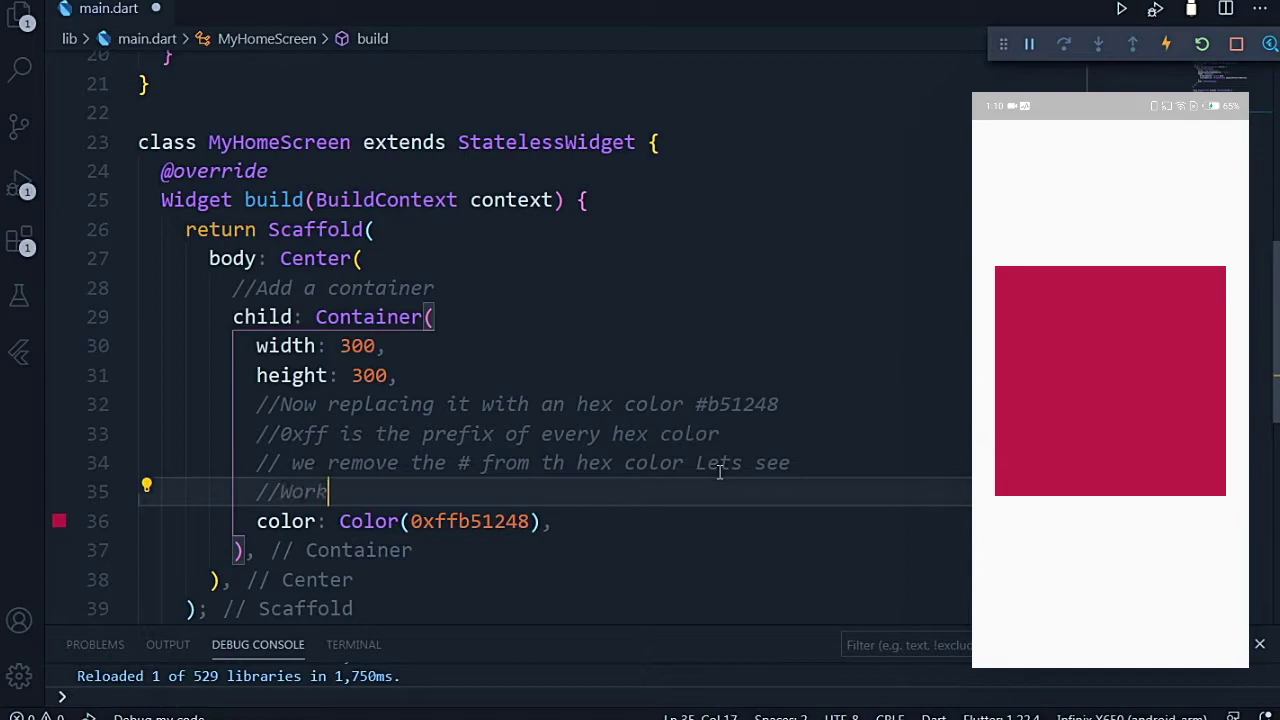
pyautogui.write('ing Make')
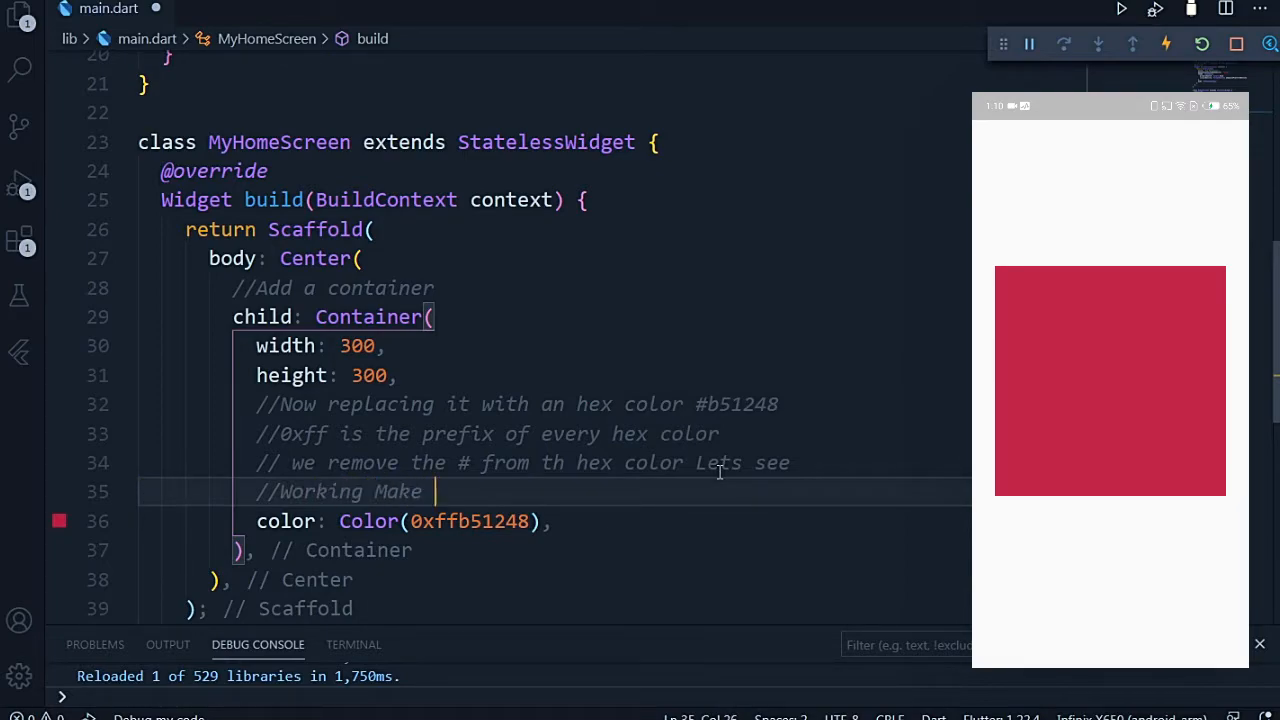
pyautogui.write('a usefule')
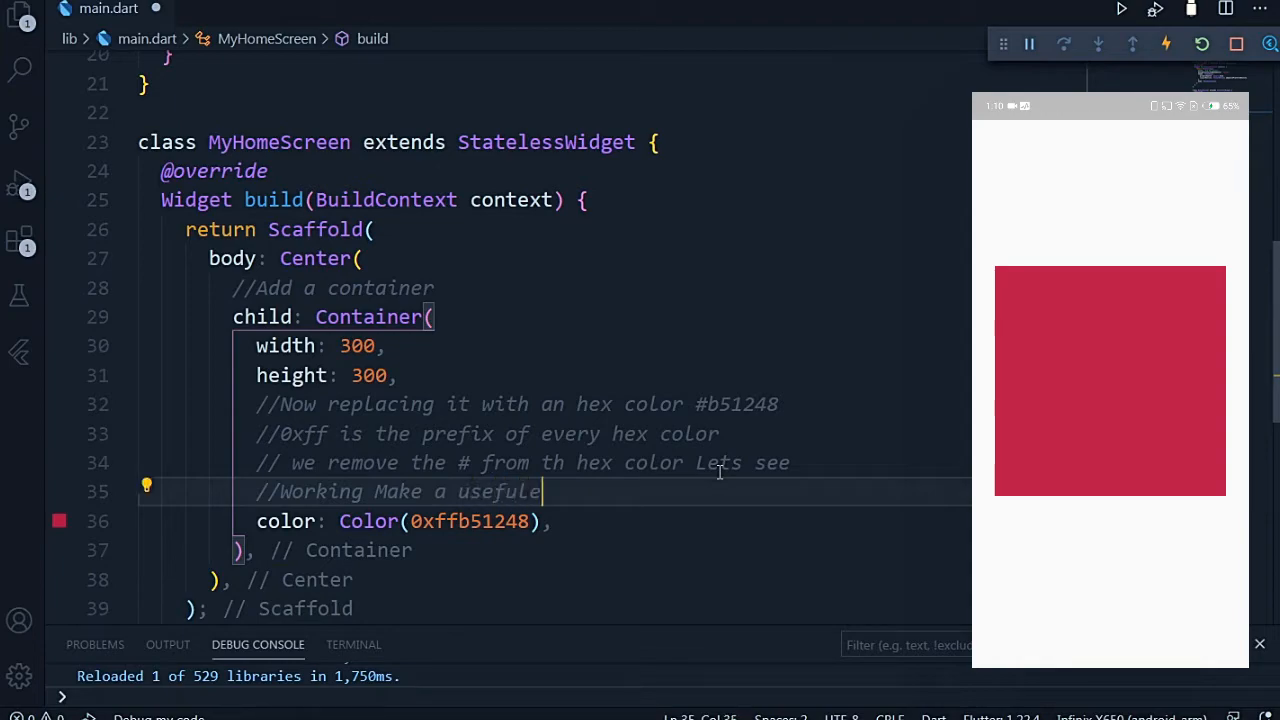
pyautogui.write('hexColor F')
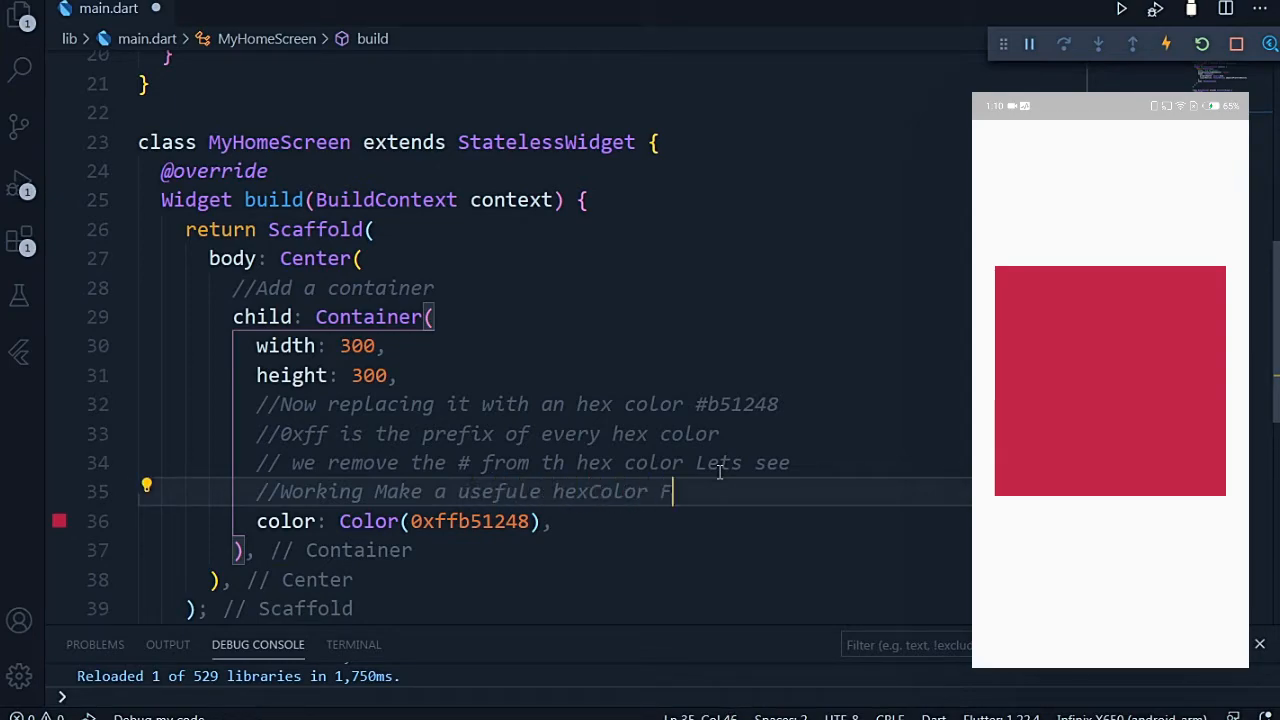
pyautogui.write('unction')
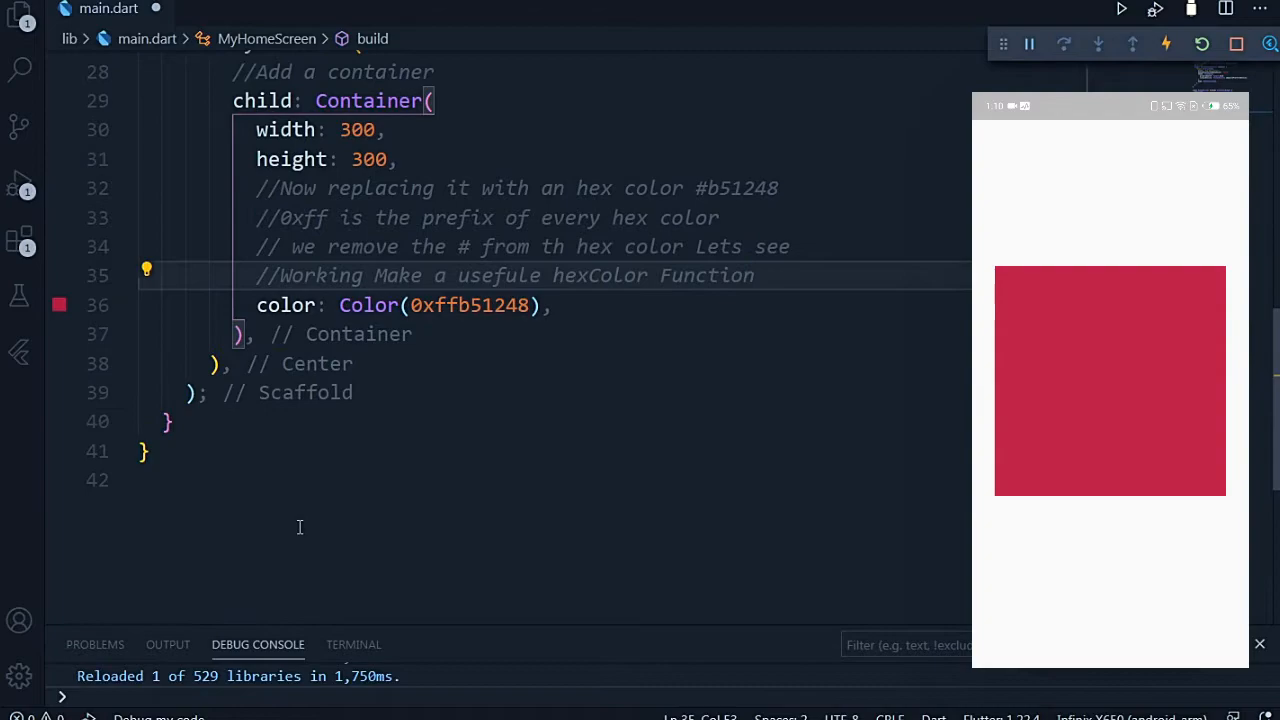
pyautogui.write('hexColor(String')
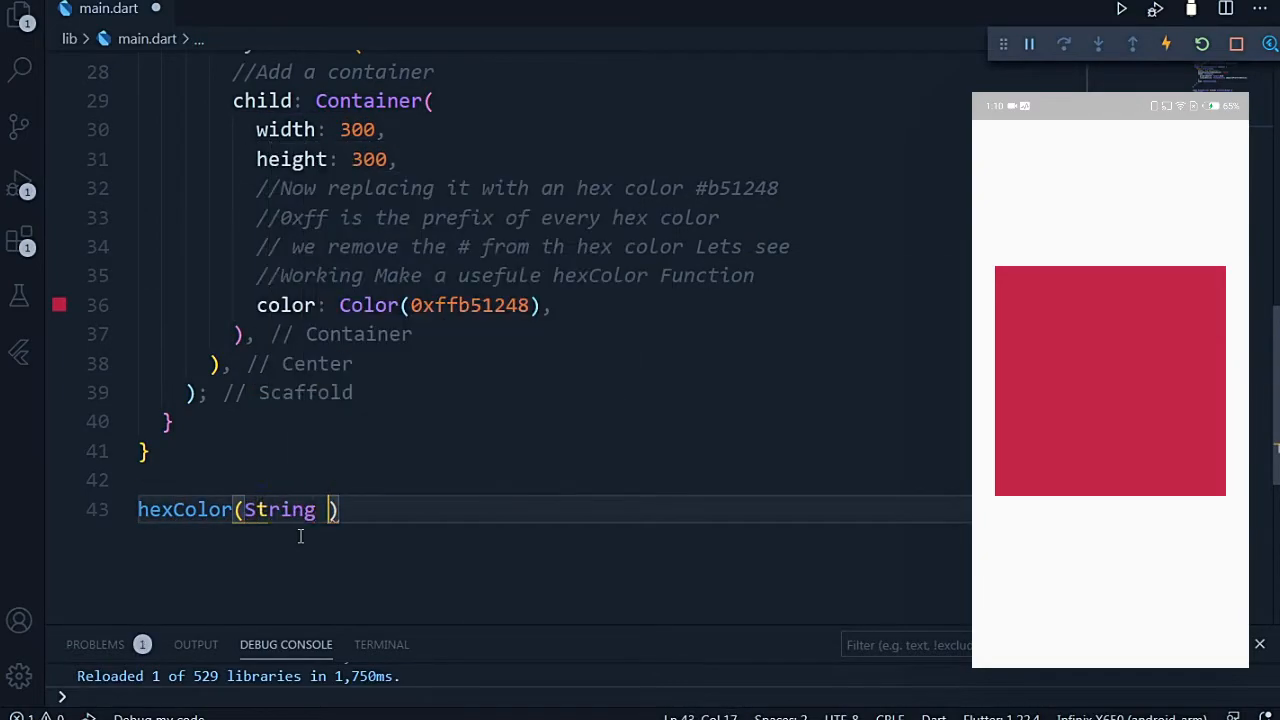
# Make hexColor build newColor as '0xff' + color and call newColor.replaceAll('#', '').
pyautogui.write('color){')
pyautogui.write('String newColor =')
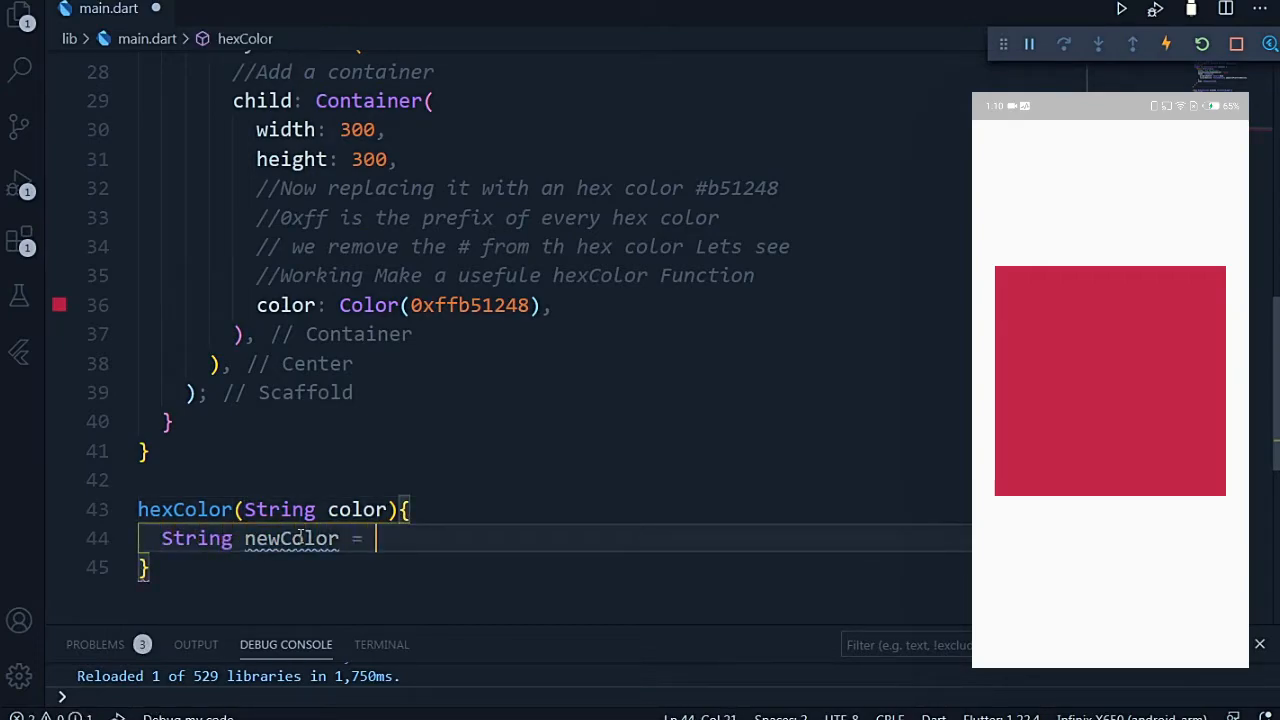
pyautogui.write('c')
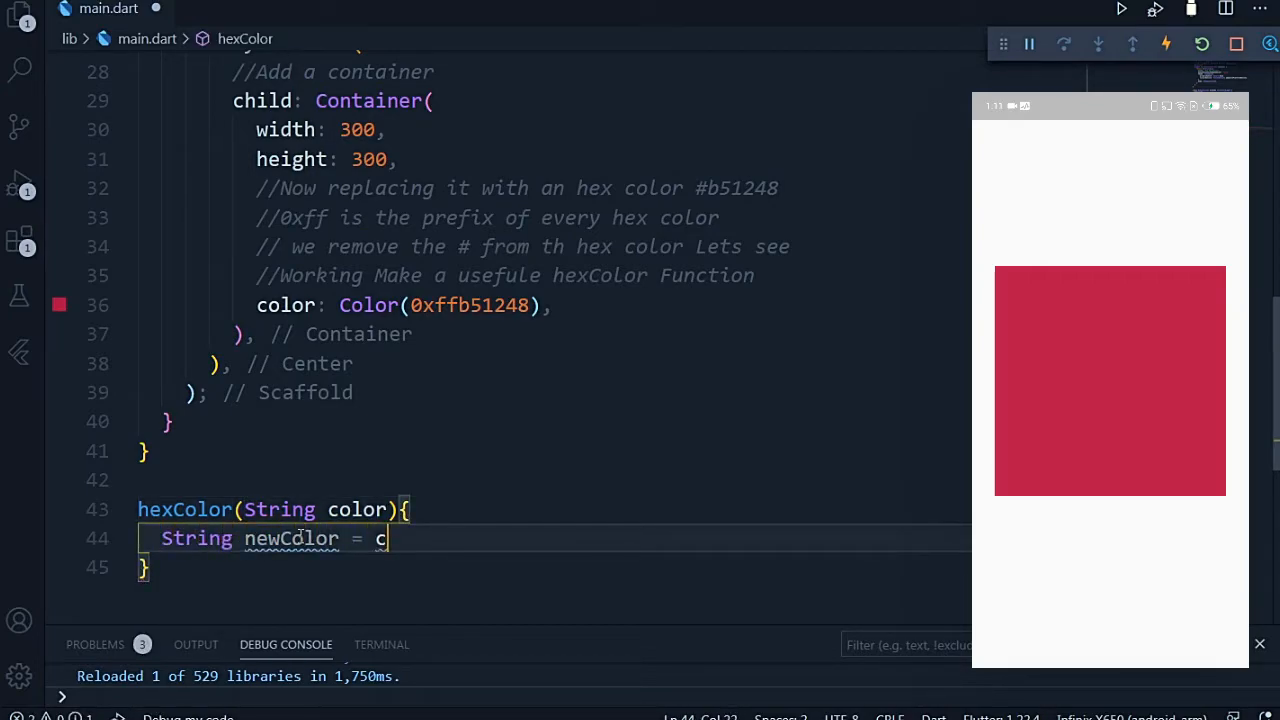
pyautogui.write("'0xff")
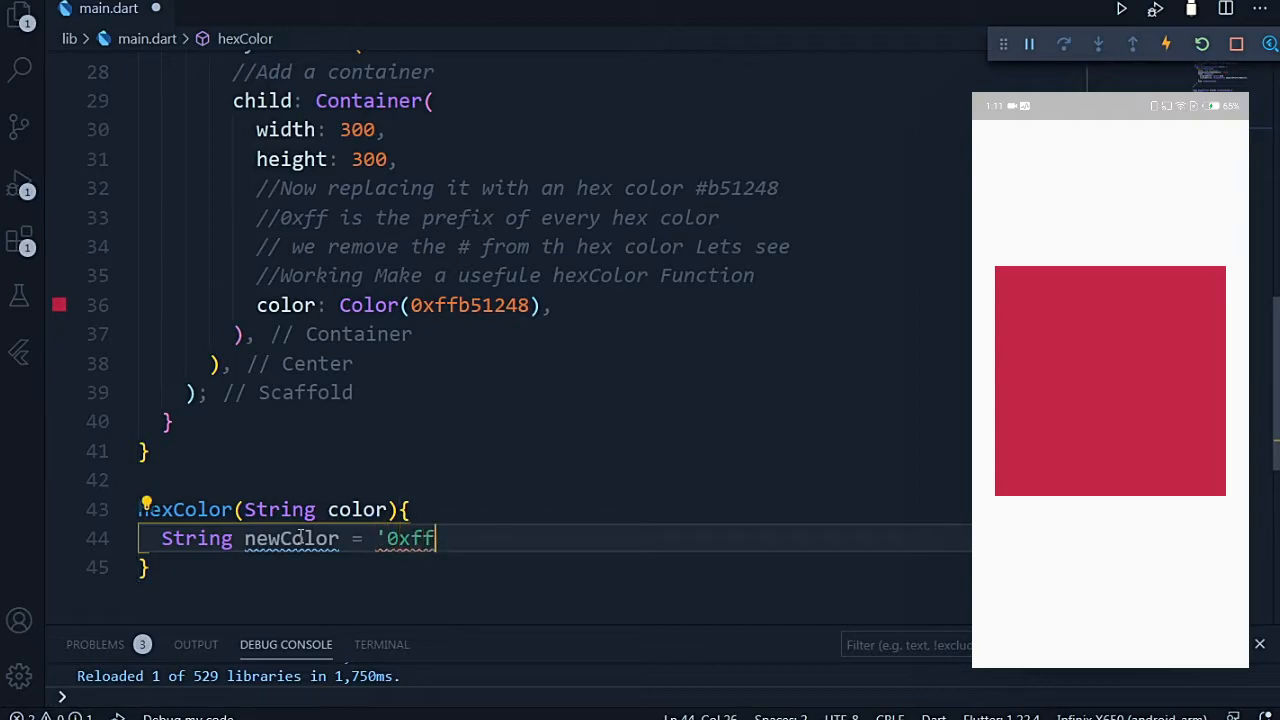
pyautogui.write("' + color;")
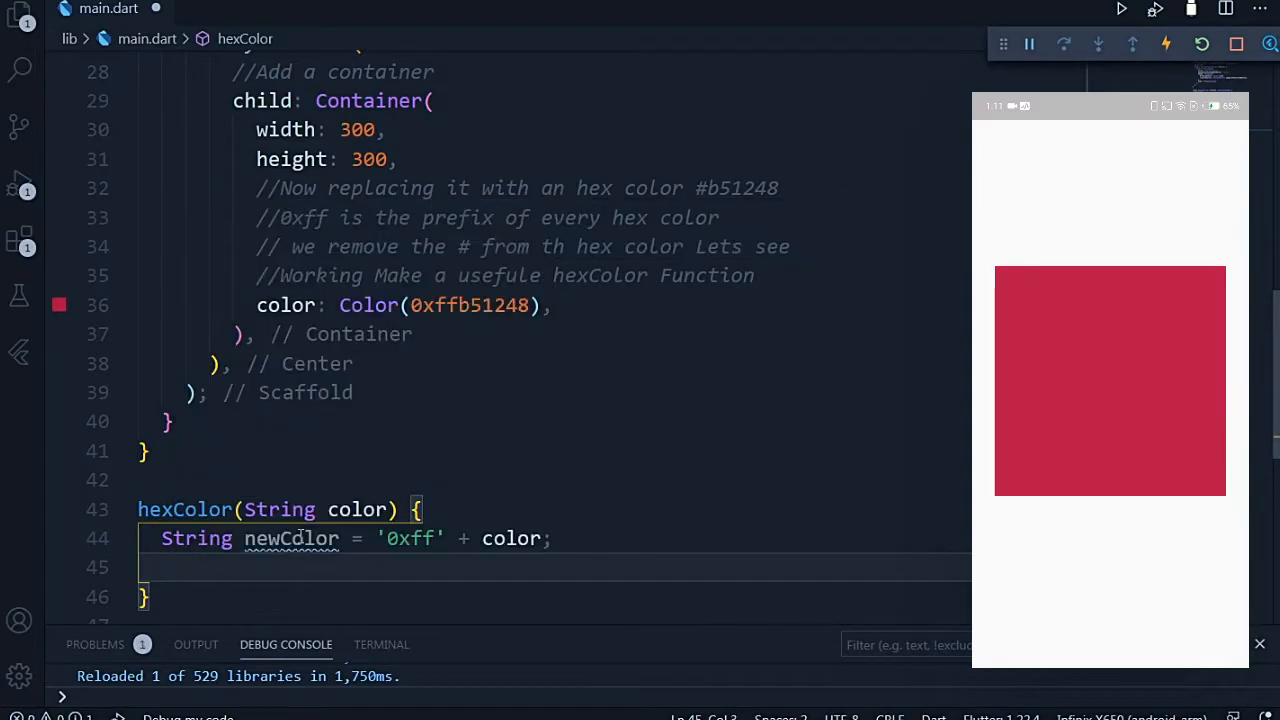
pyautogui.write('newColor.replaceAll(from, replace)')
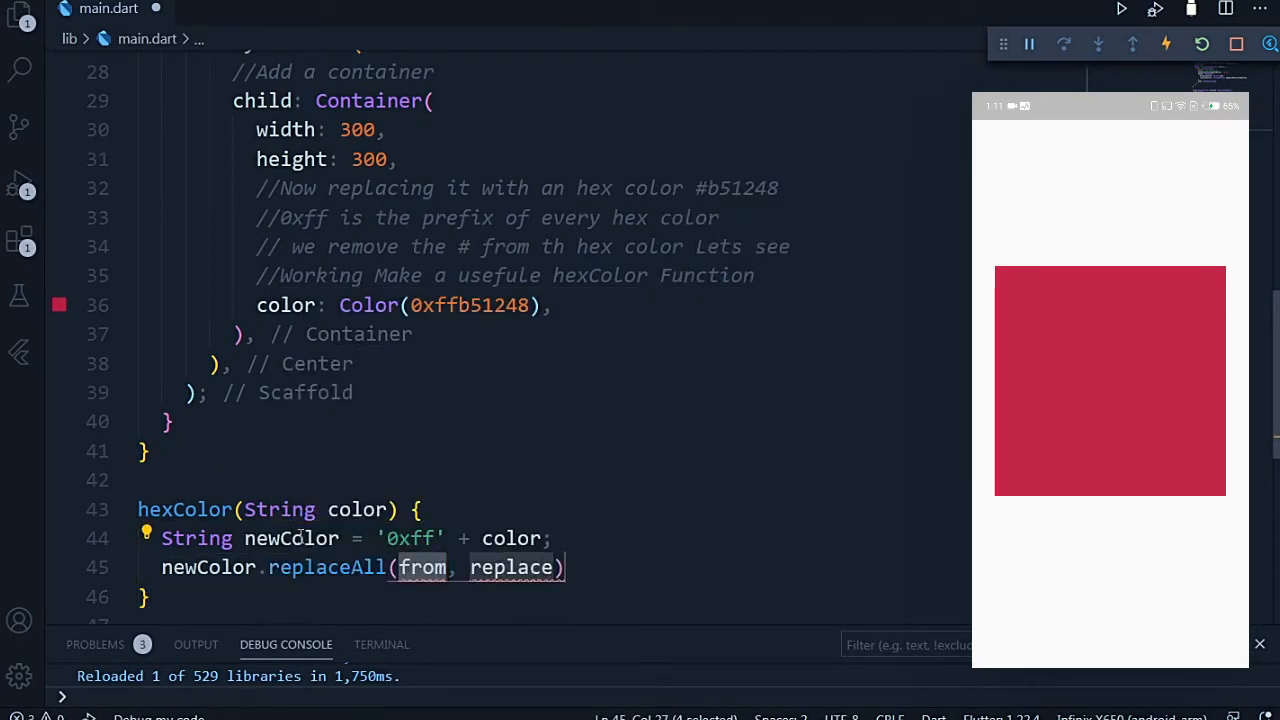
pyautogui.write("'#'")
pyautogui.write('removing')
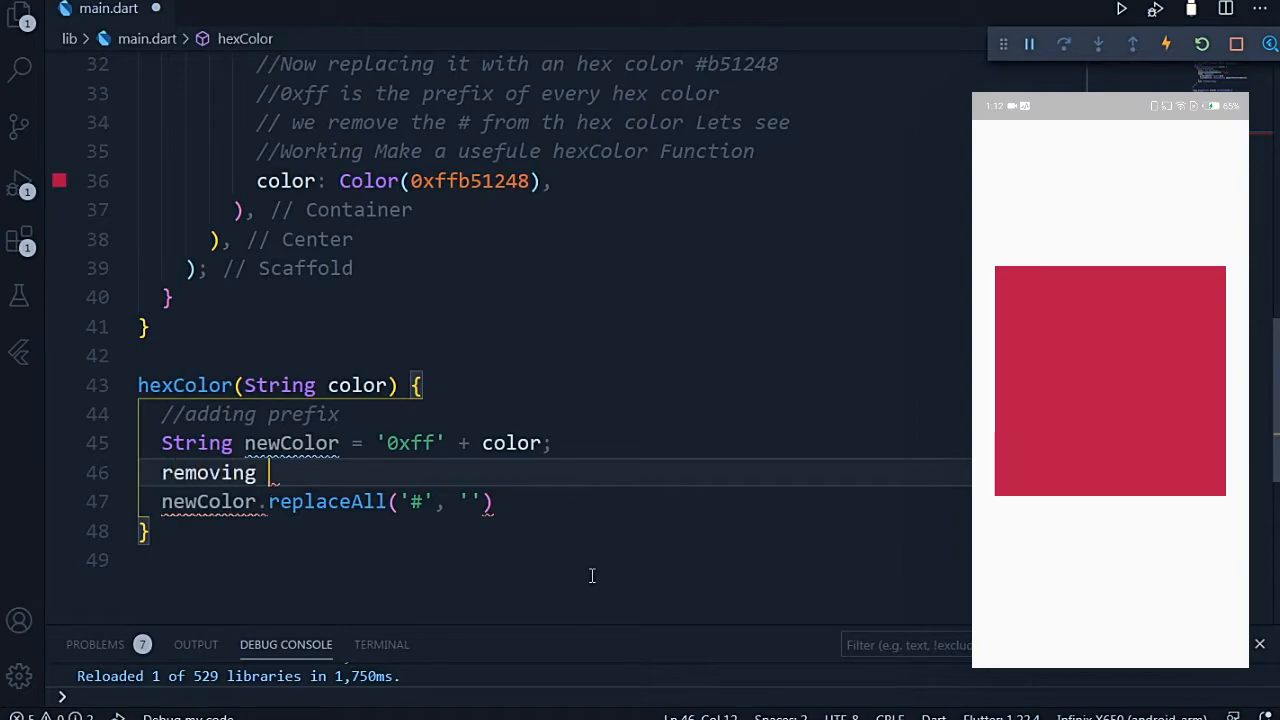
# Comment each step, reassign stripped newColor, parse into int finalColor, return it.
pyautogui.write('# sign')
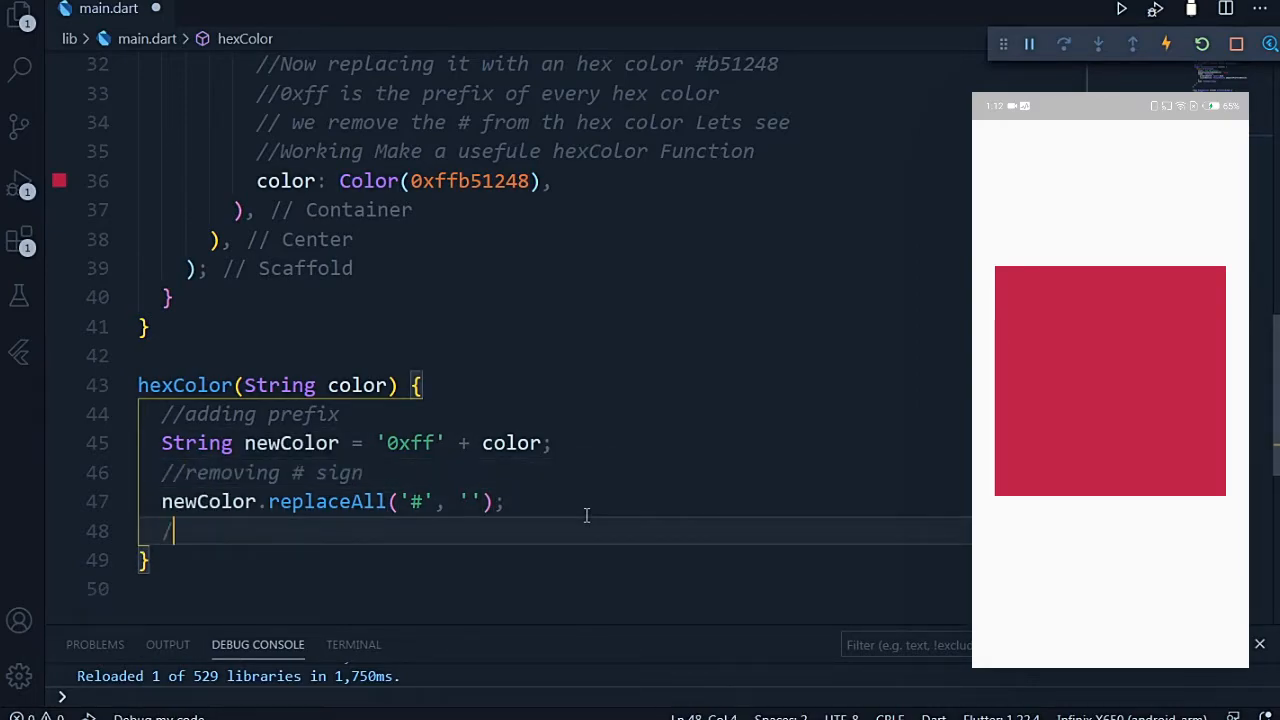
pyautogui.write('/converting it to the integer')
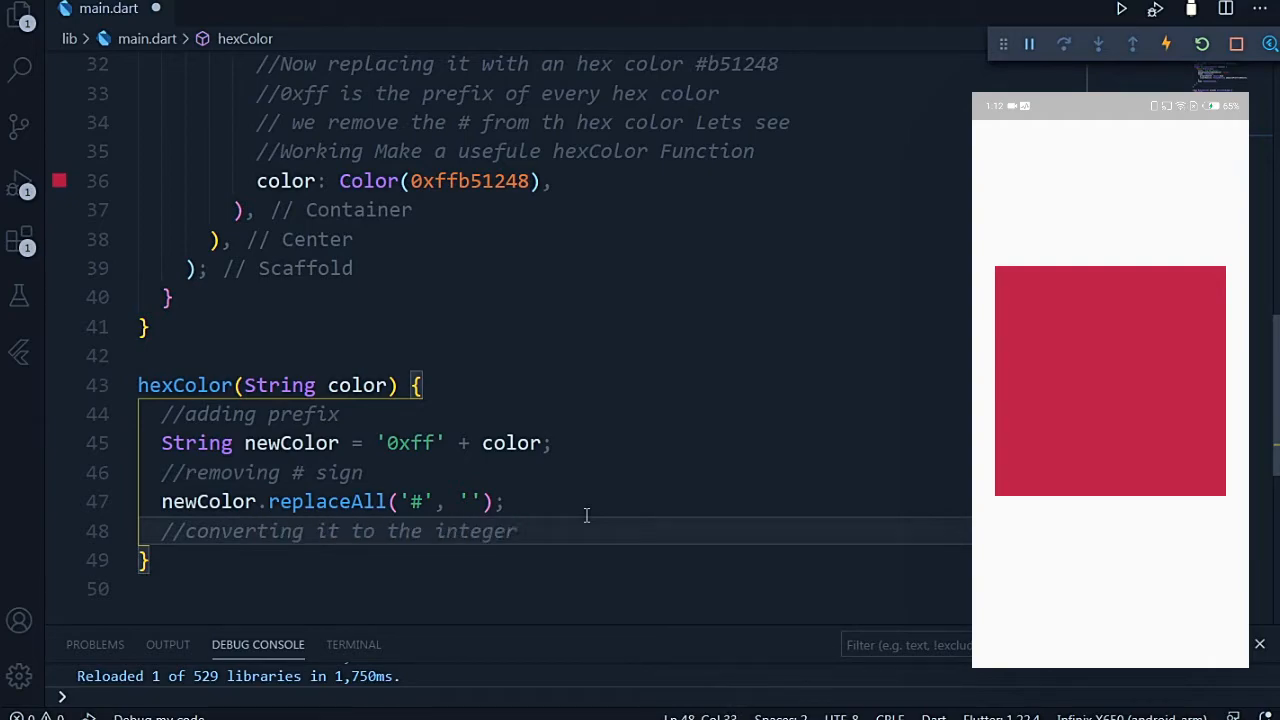
pyautogui.write('int')
pyautogui.click(554, 502)
pyautogui.write('newColor = ')
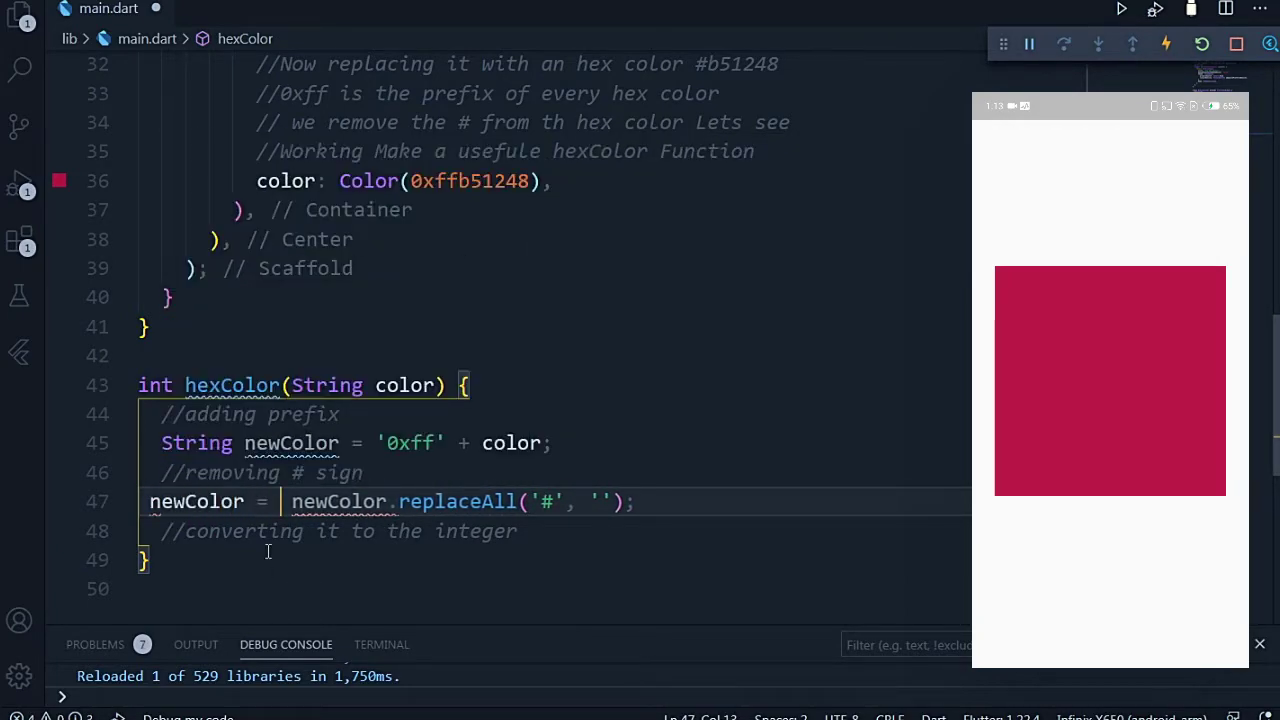
pyautogui.write('String final')
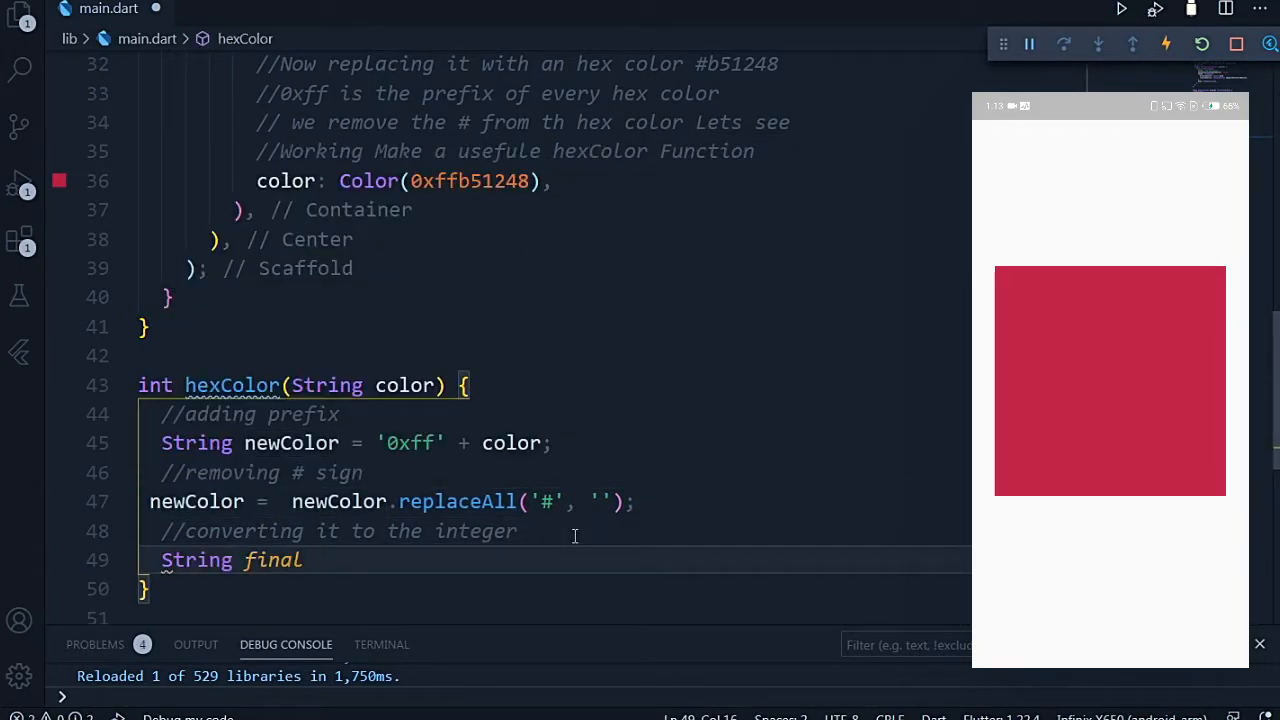
pyautogui.write('int.parse(newColor);')
pyautogui.write('return')
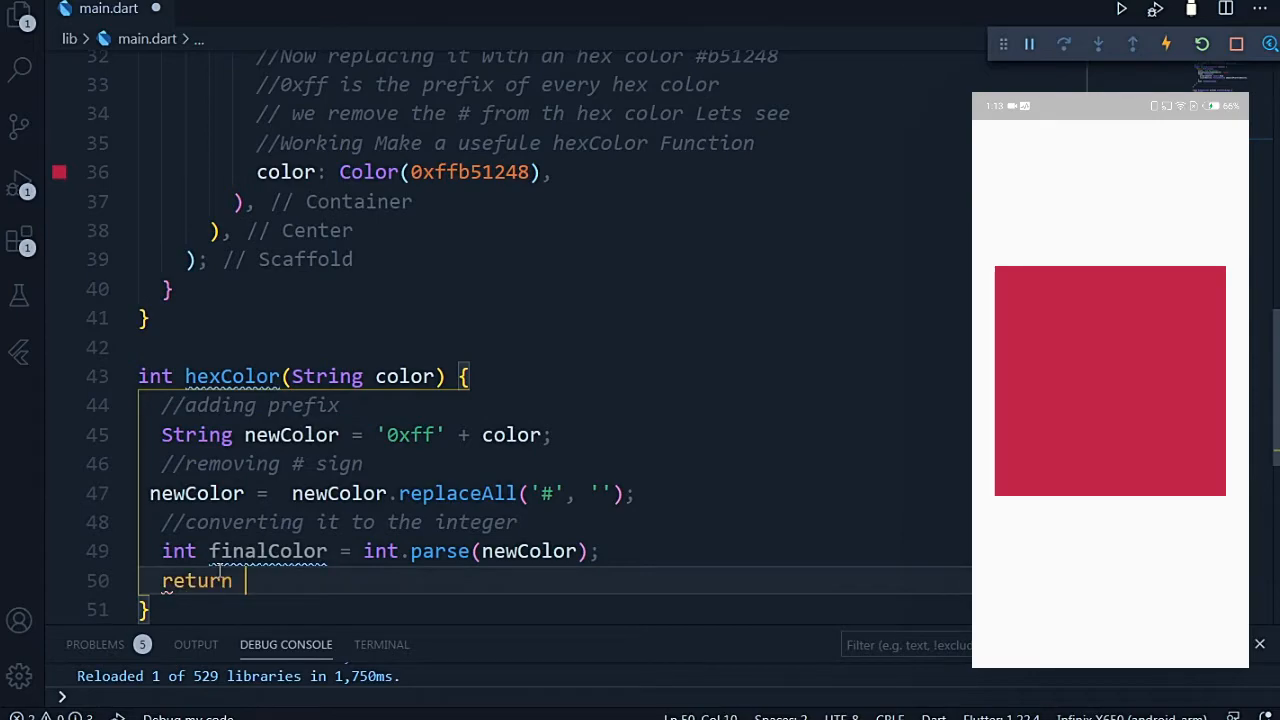
pyautogui.write('finalColor')
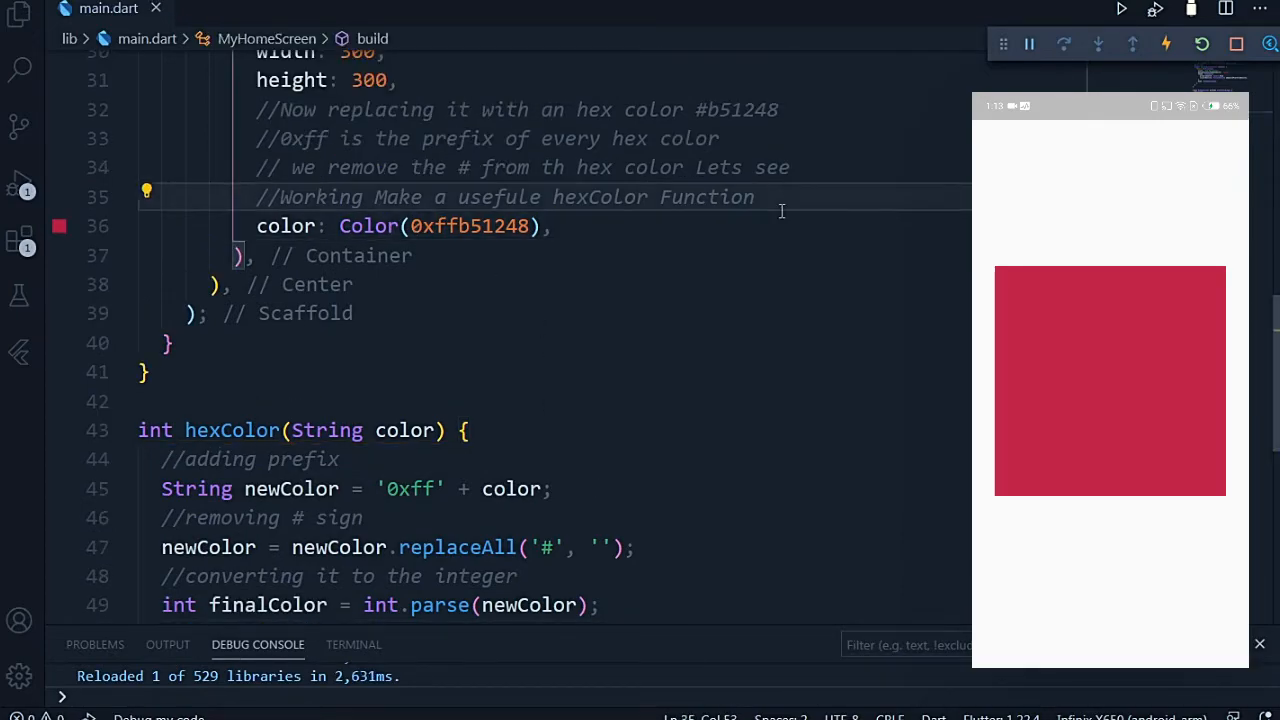
# Add a //using function comment and set the colour to Color(hexColor('#b51248')).
pyautogui.write('//using function')
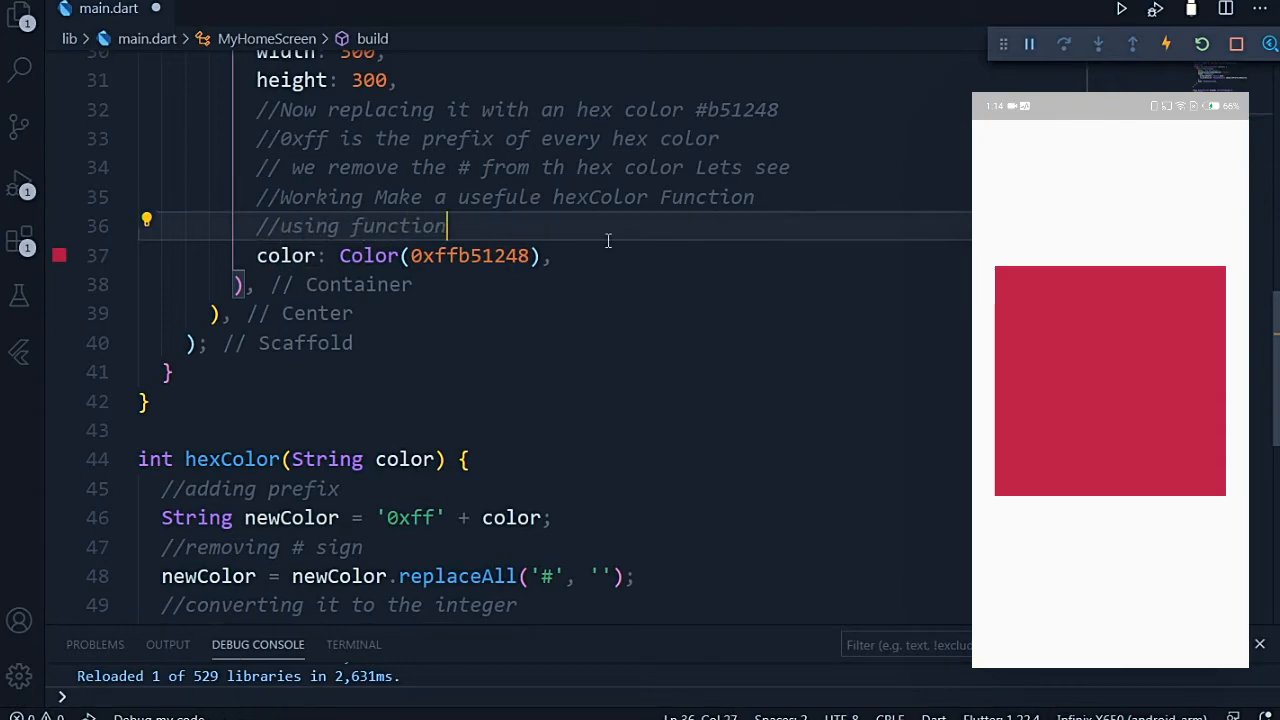
pyautogui.doubleClick(739, 109)
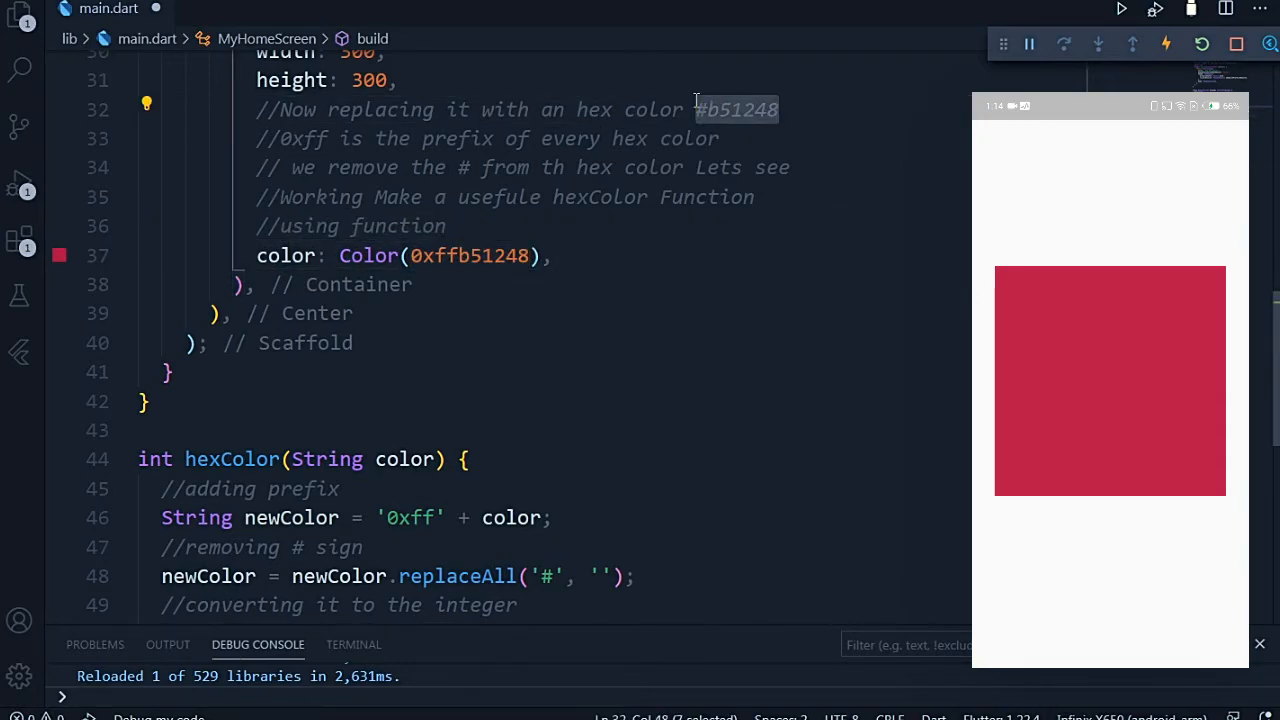
pyautogui.write('hex')
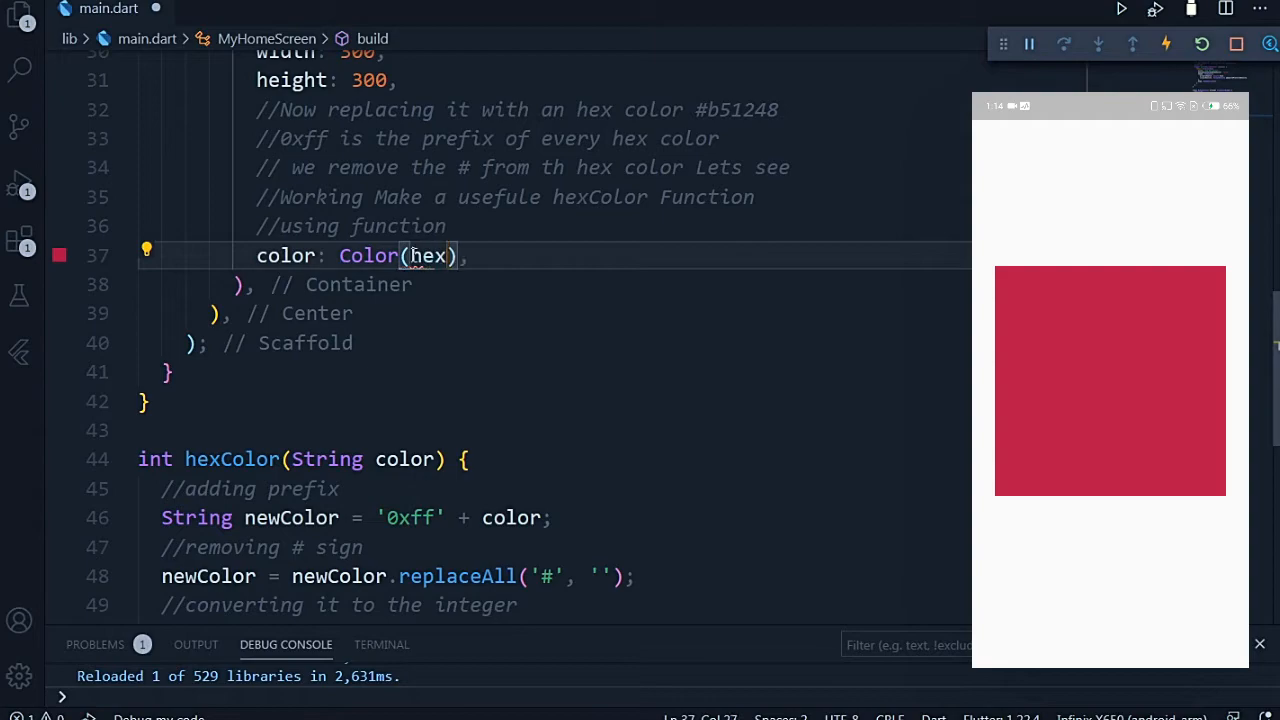
pyautogui.write("hexColor('#b51248')")
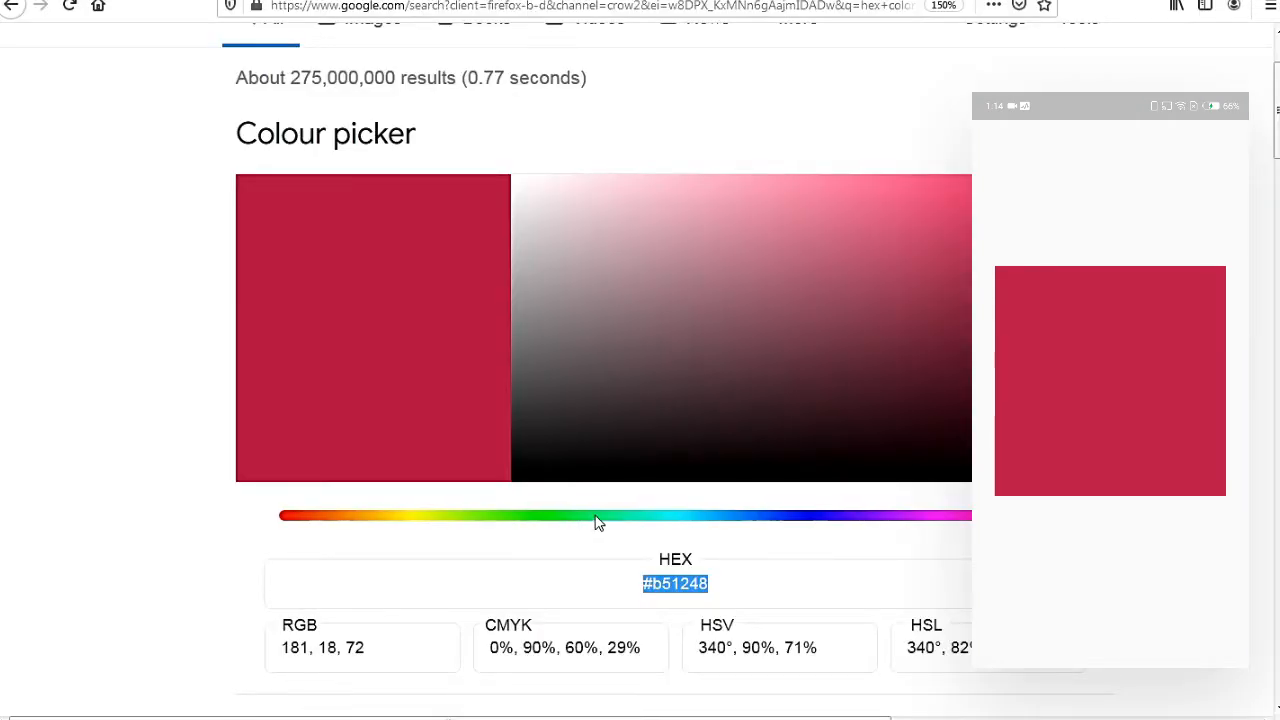
# Drag the colour picker's hue slider through orange to a purple shade.
pyautogui.moveTo(595, 516); pyautogui.dragTo(897, 516)
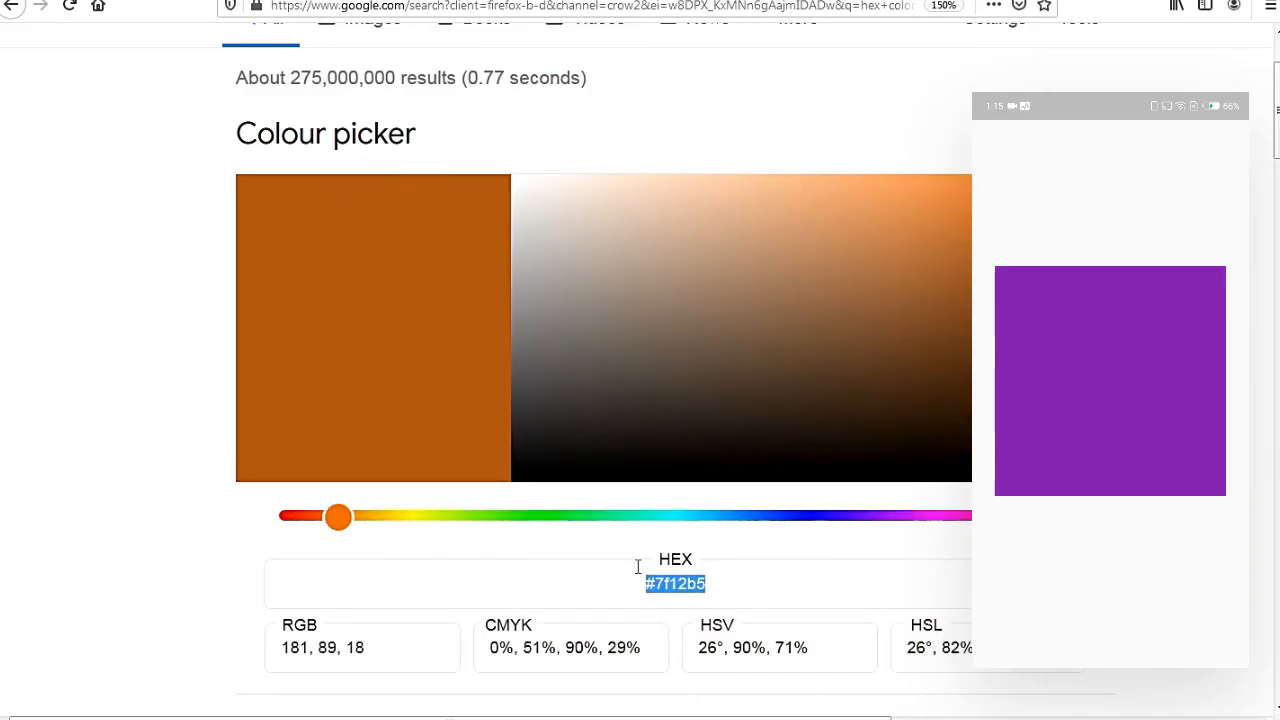
pyautogui.moveTo(338, 516); pyautogui.dragTo(898, 516)
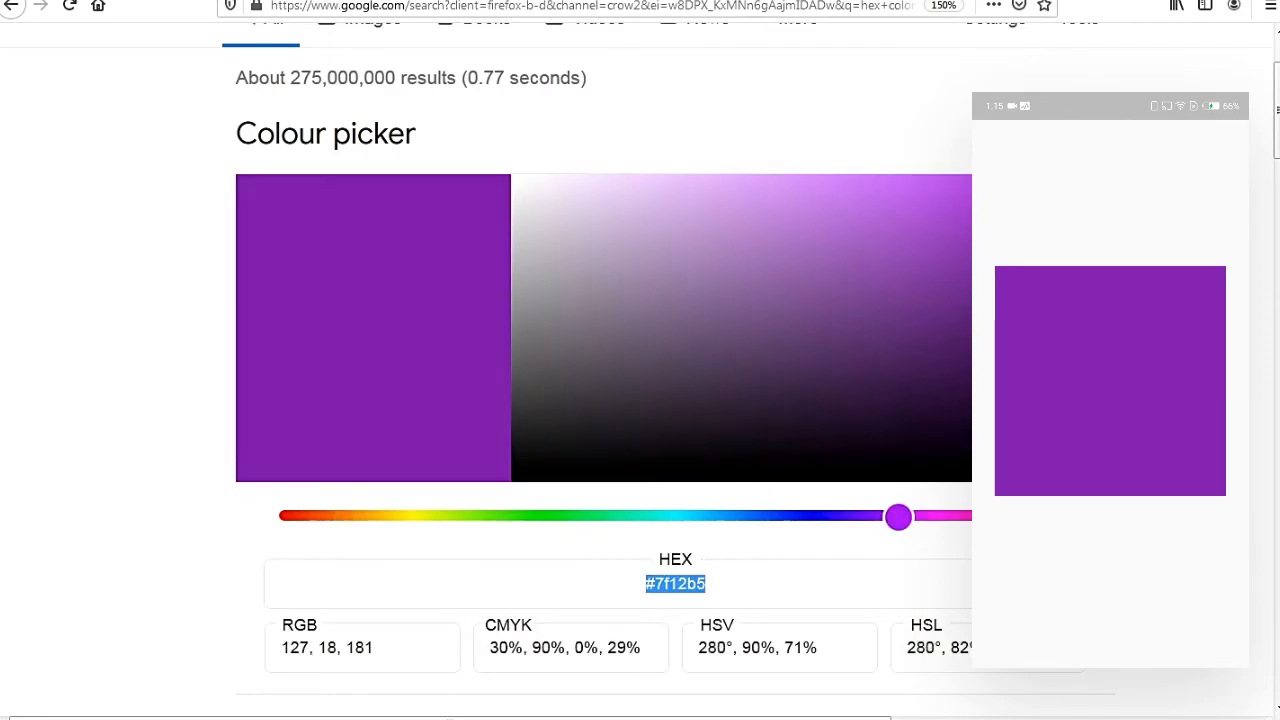
pyautogui.moveTo(897, 516); pyautogui.dragTo(351, 516)
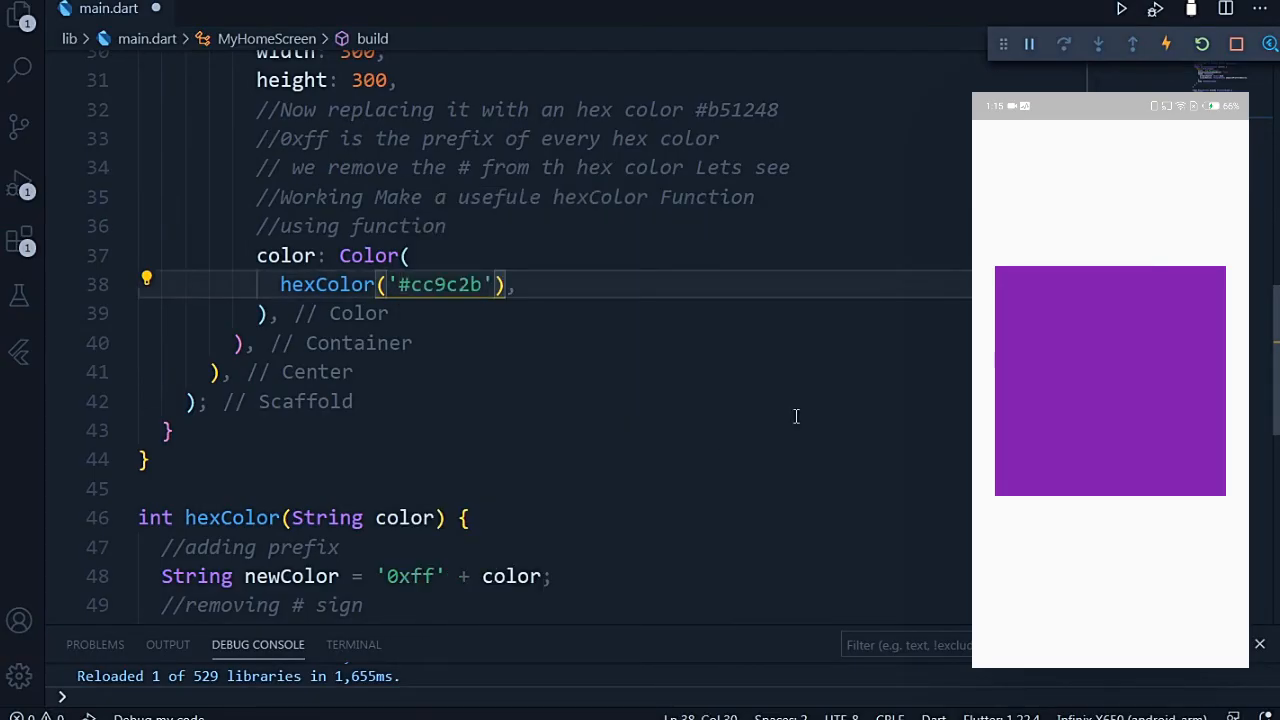
# Start typing a new comment above the color line.
pyautogui.write('Wo')
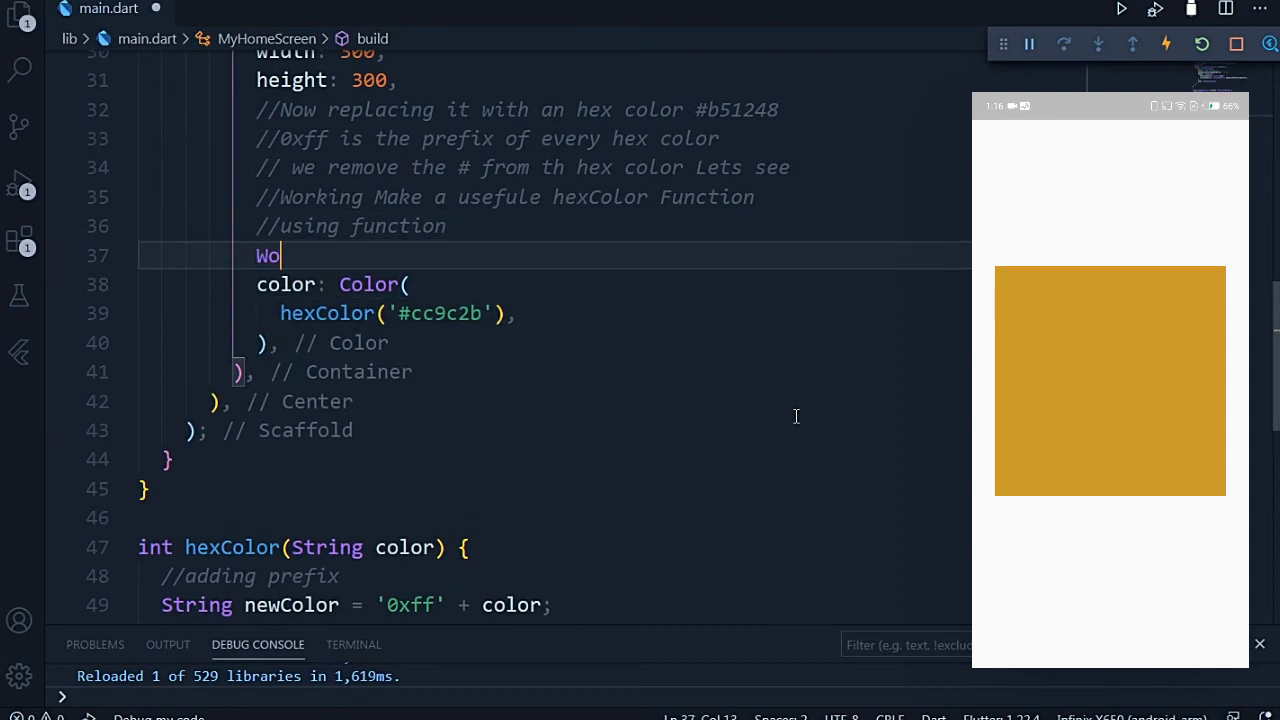